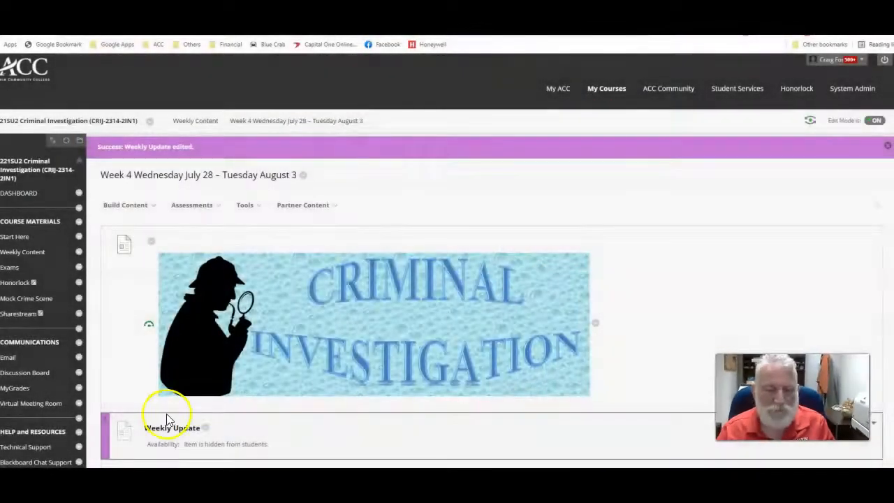
{"action": "scroll", "scroll_direction": "down", "scroll_amount": 3}
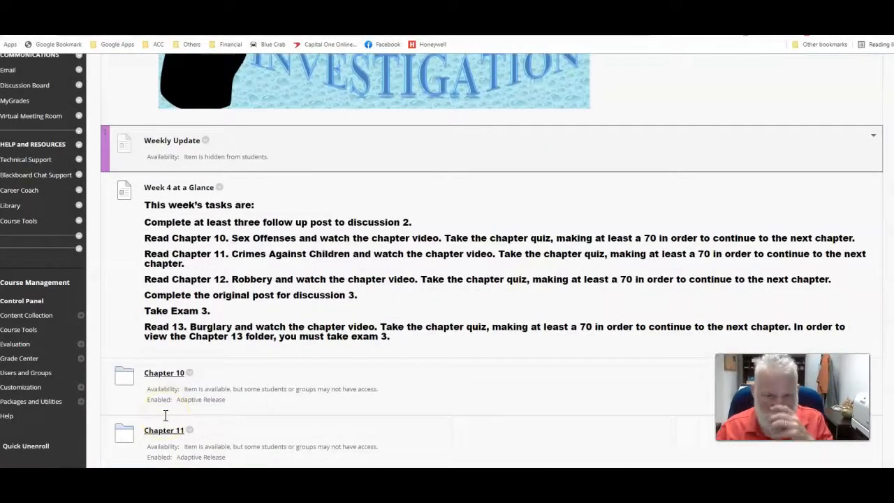